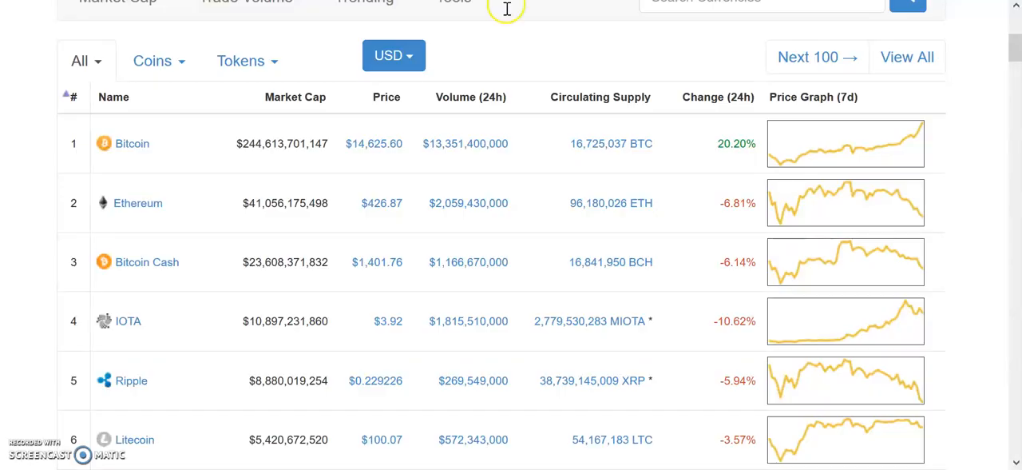
mouse_move(449, 247)
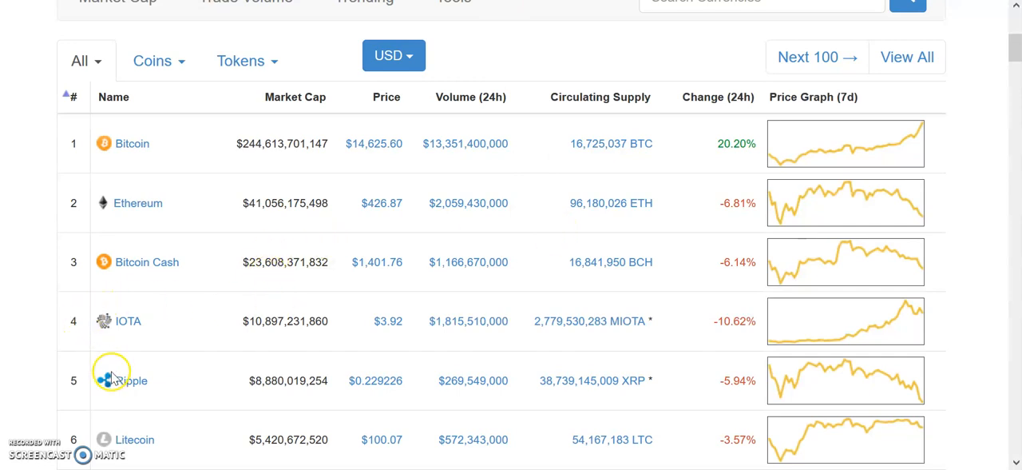
mouse_move(734, 336)
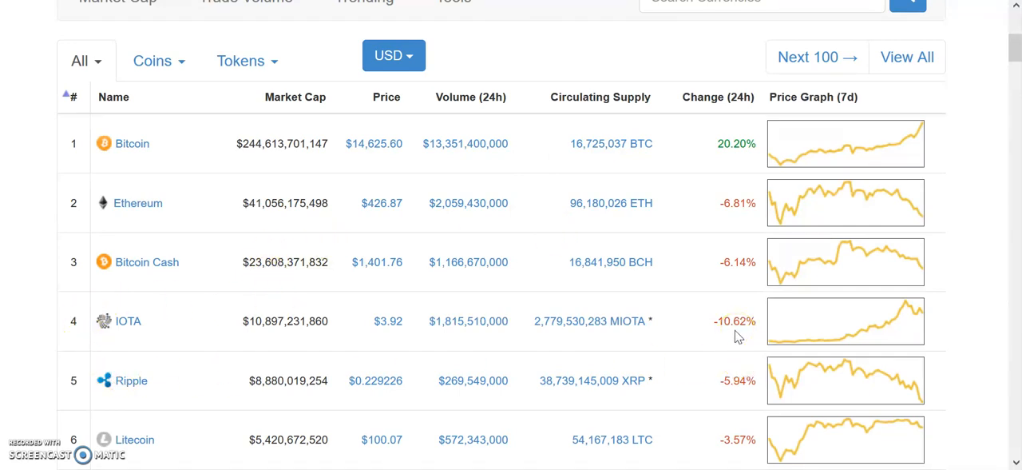
mouse_move(727, 336)
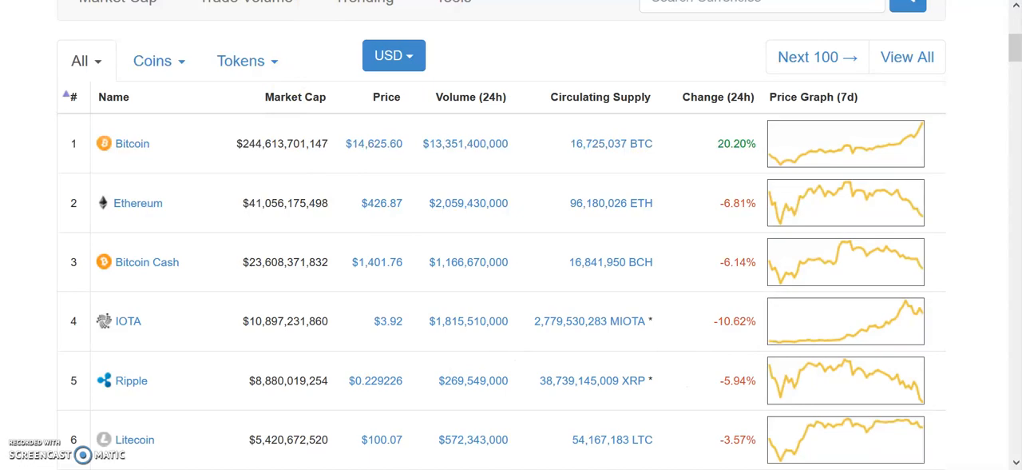
- Open Cointelegraph's 'IOTA Price Explodes After Agreement' article and highlight 'Agreement' in the headline
click(128, 321)
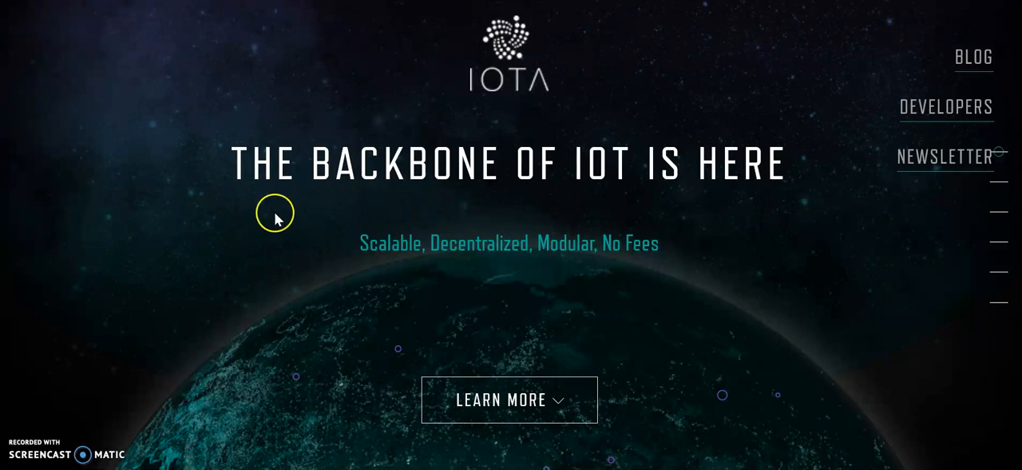
mouse_move(400, 201)
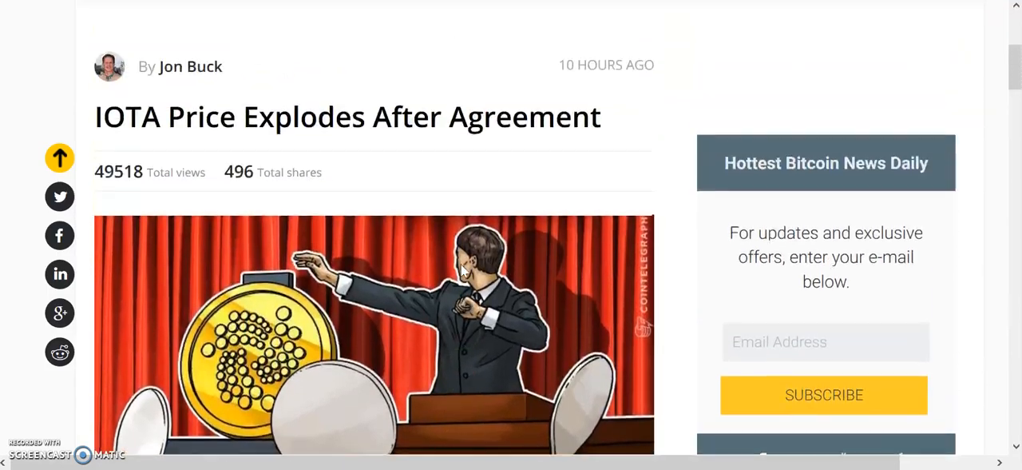
scroll(down, 3)
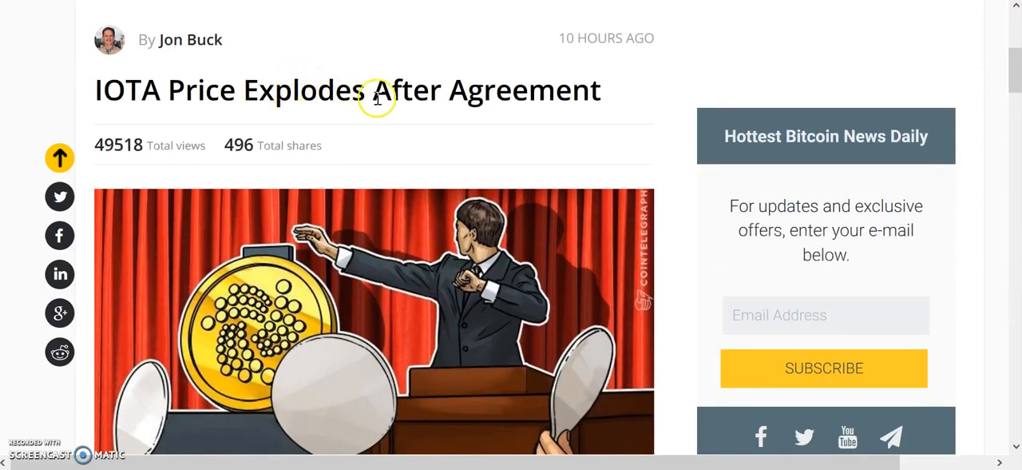
double_click(520, 90)
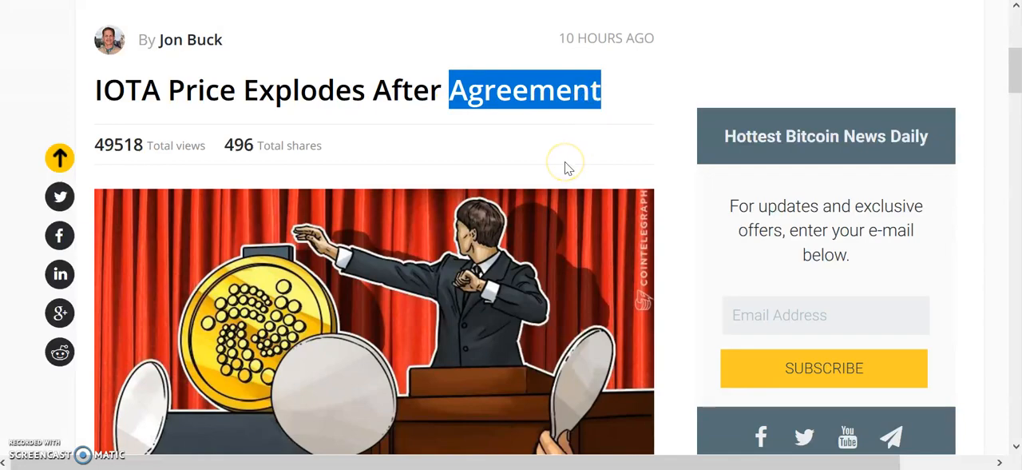
- Highlight the sentence on Microsoft, Fujitsu and business-to-business data sharing, then return to IOTA
scroll(down, 3)
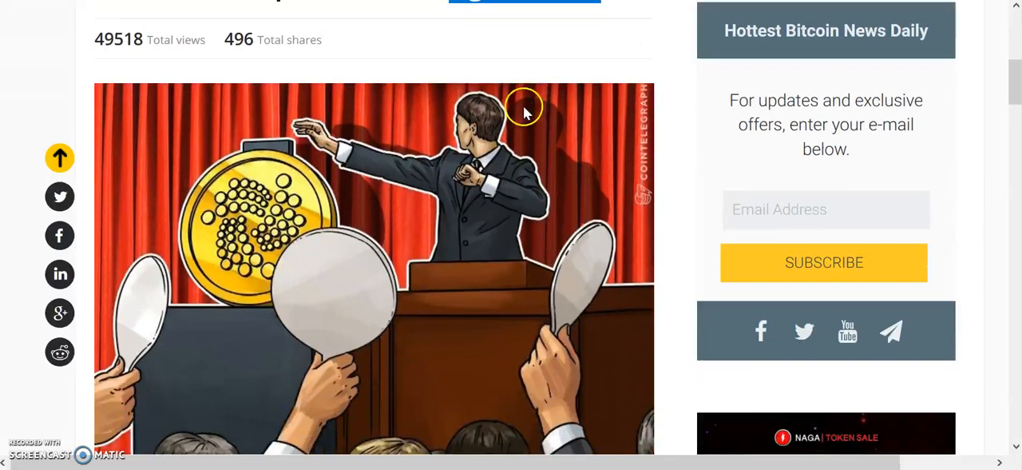
scroll(down, 3)
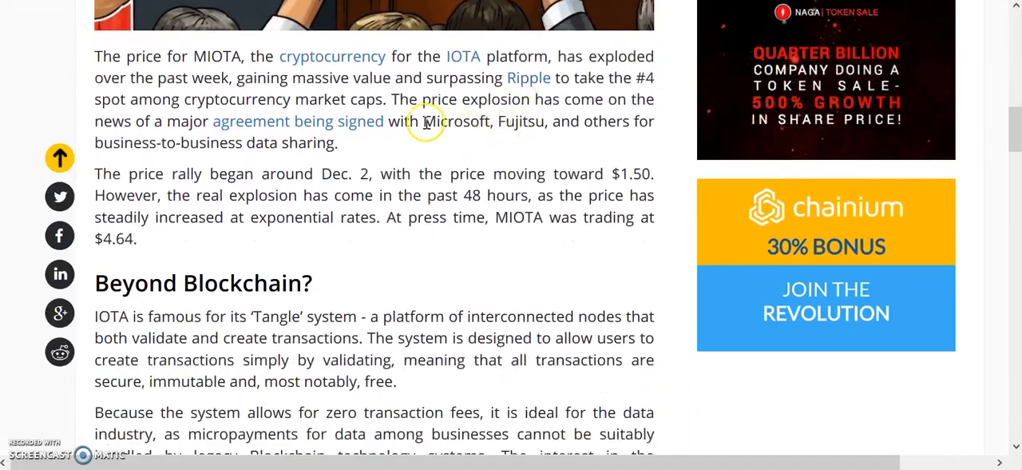
drag(423, 122, 547, 122)
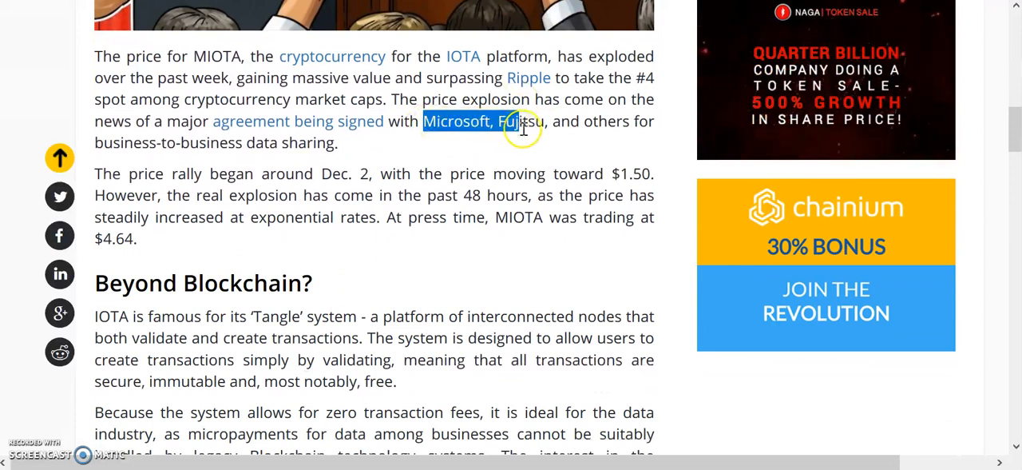
drag(517, 121, 335, 143)
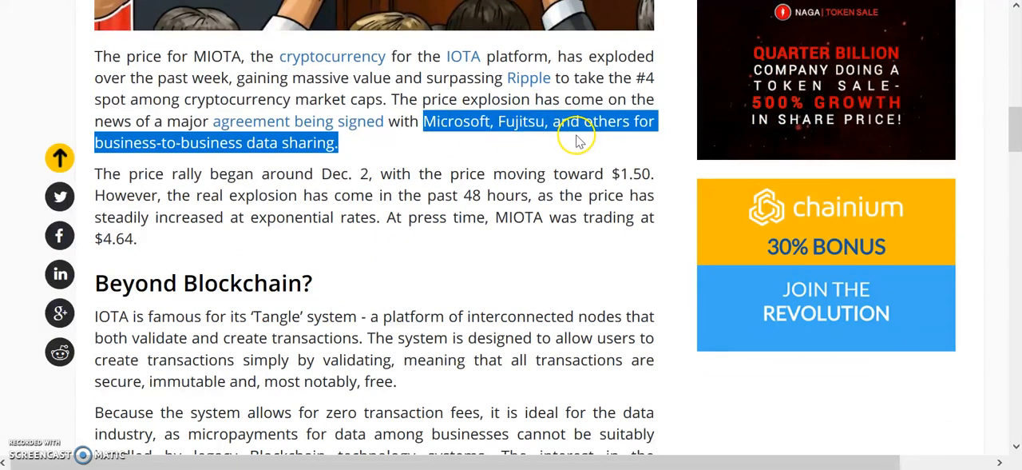
mouse_move(581, 144)
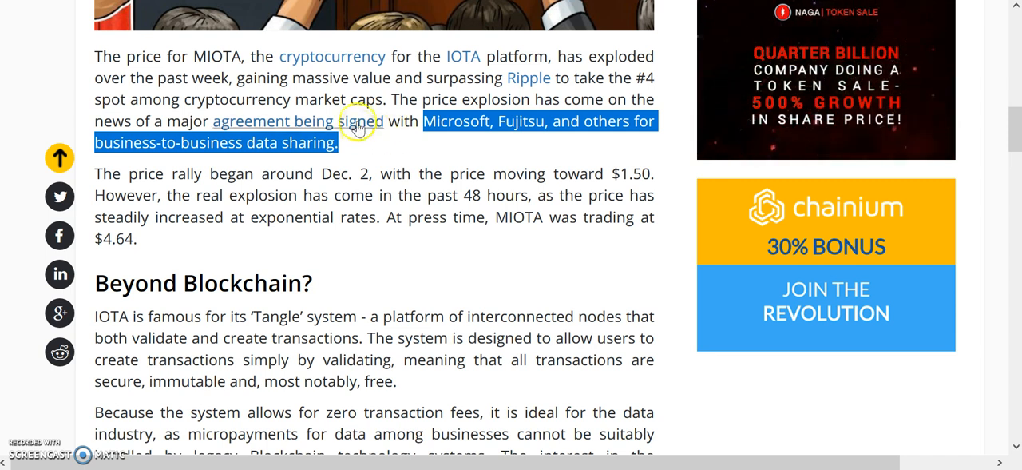
click(463, 56)
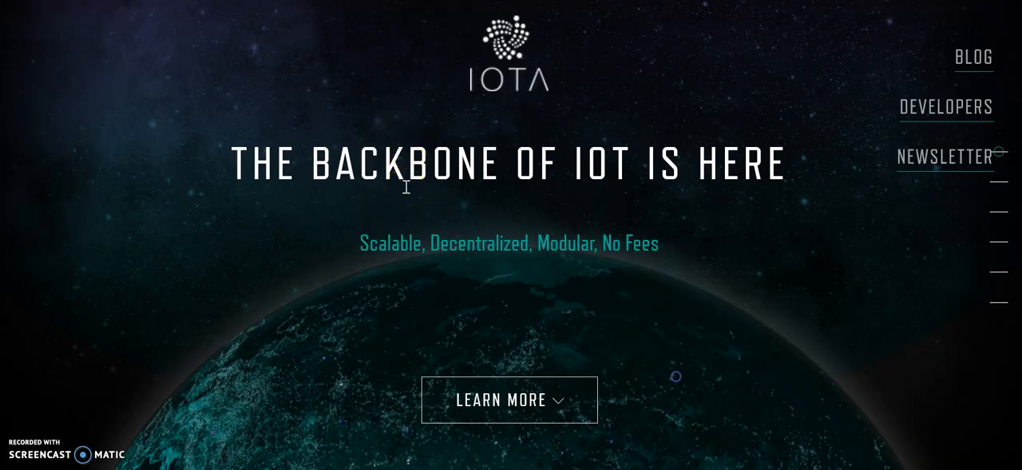
- Scroll the IOTA homepage down to The Economy of Things section
scroll(down, 3)
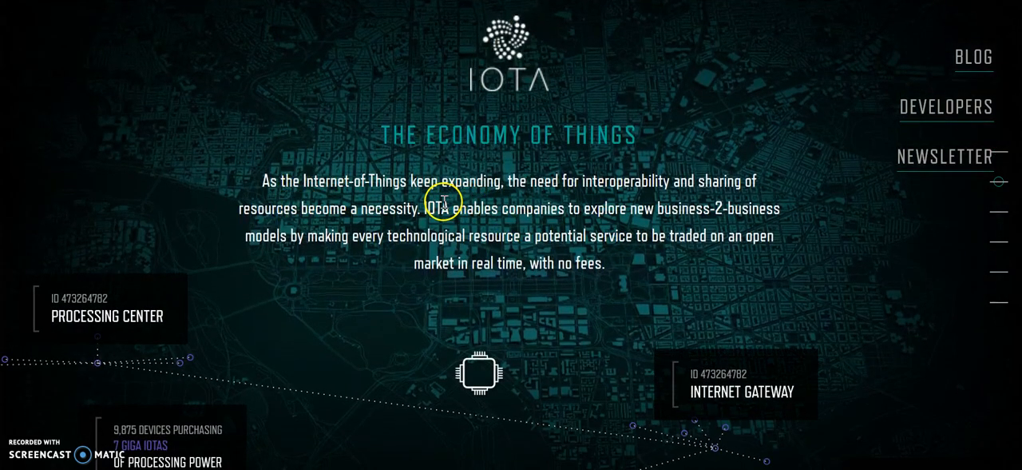
mouse_move(283, 185)
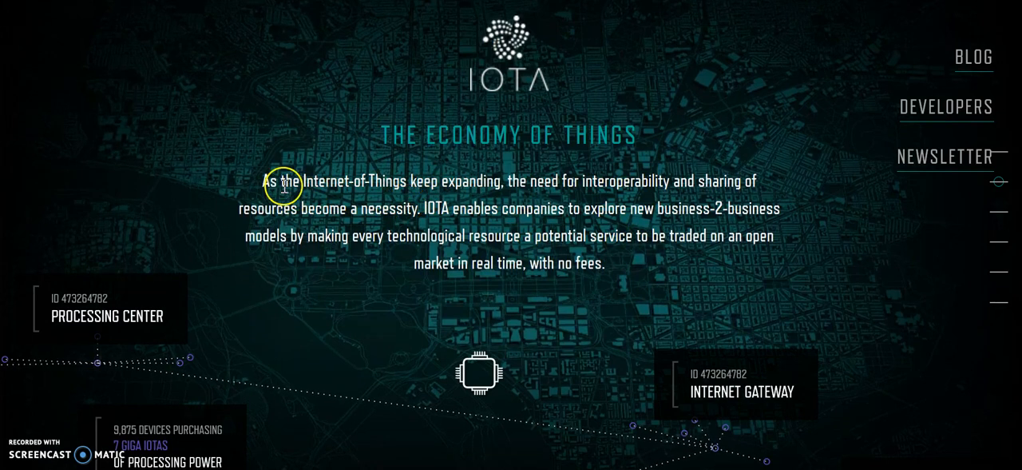
mouse_move(559, 197)
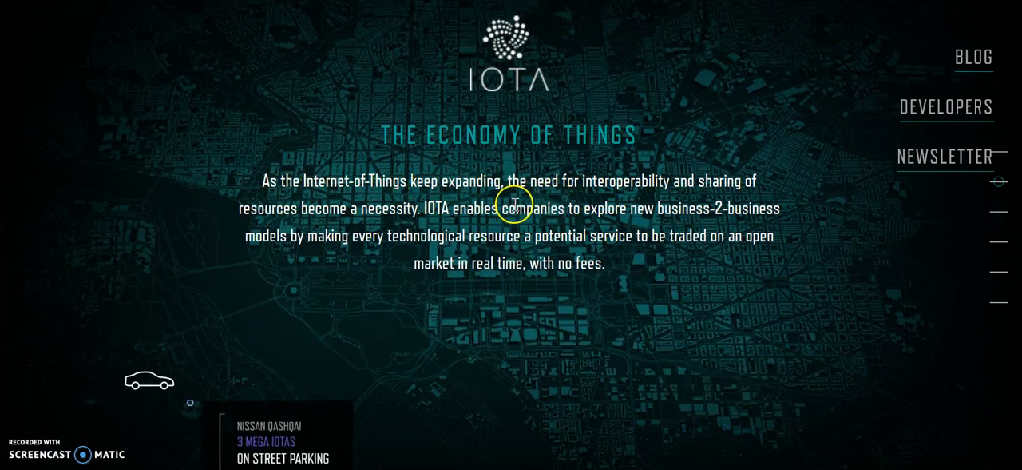
mouse_move(445, 198)
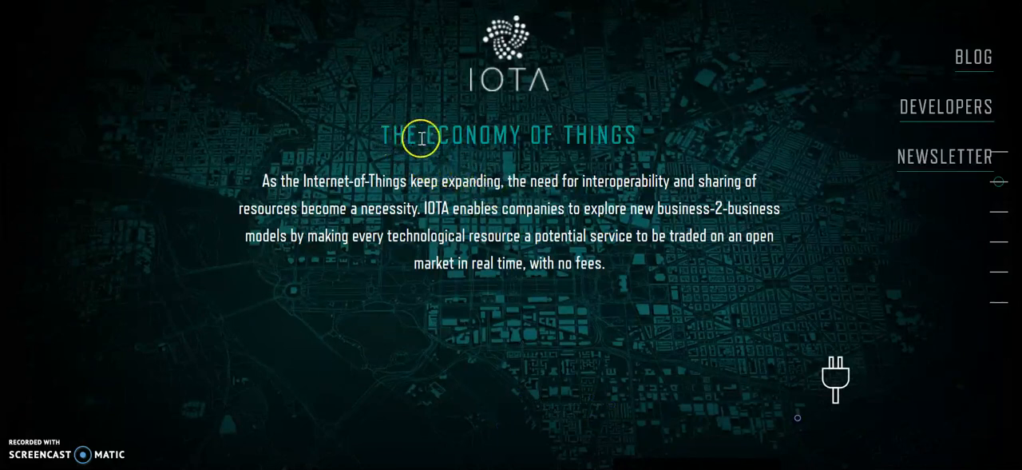
mouse_move(511, 201)
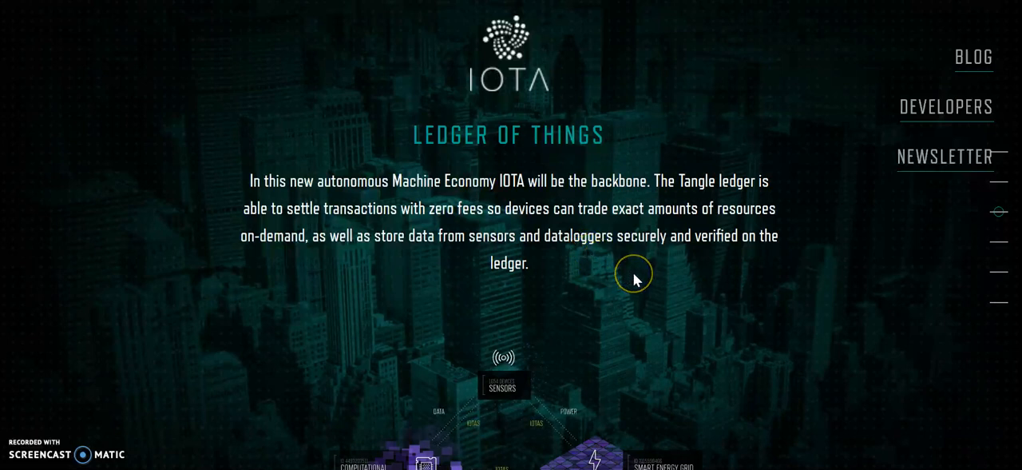
mouse_move(637, 279)
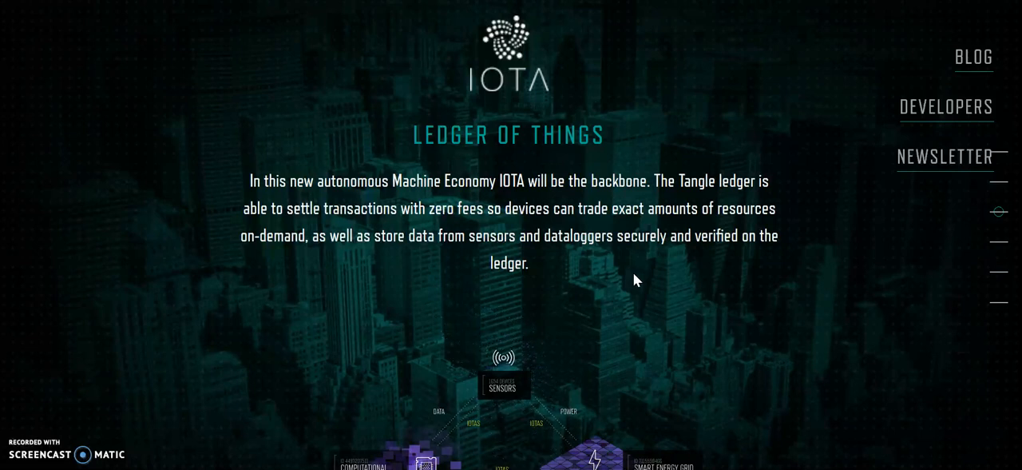
mouse_move(350, 226)
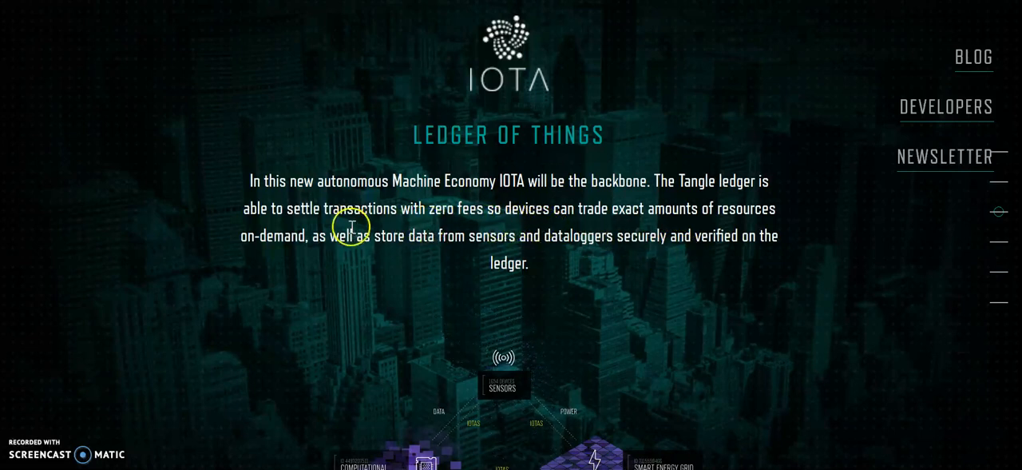
mouse_move(457, 208)
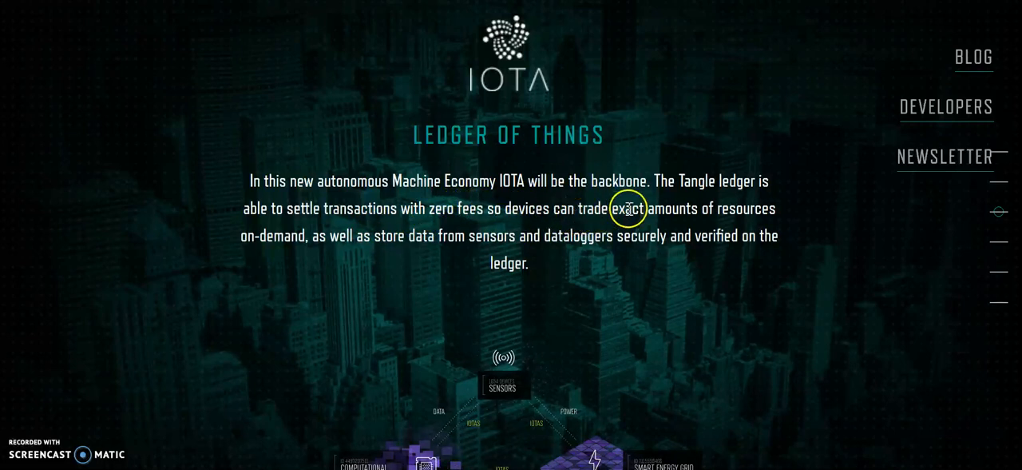
mouse_move(422, 243)
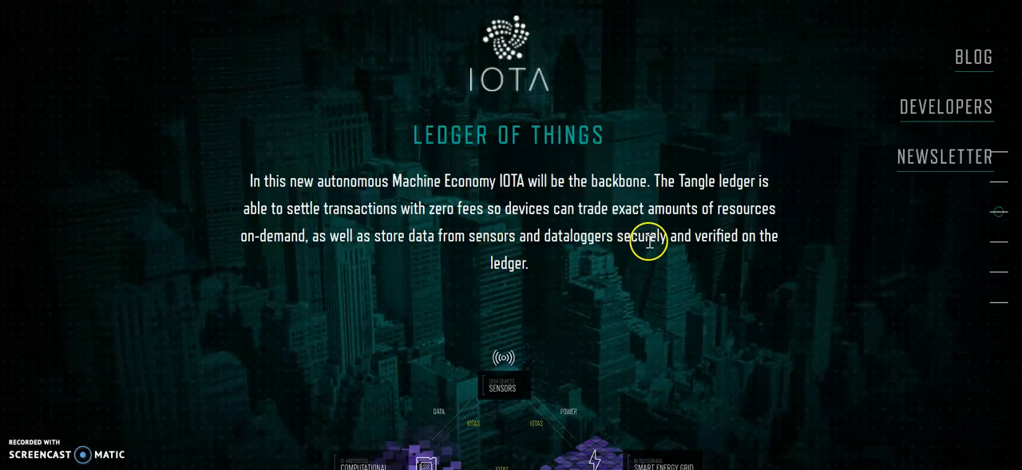
mouse_move(723, 268)
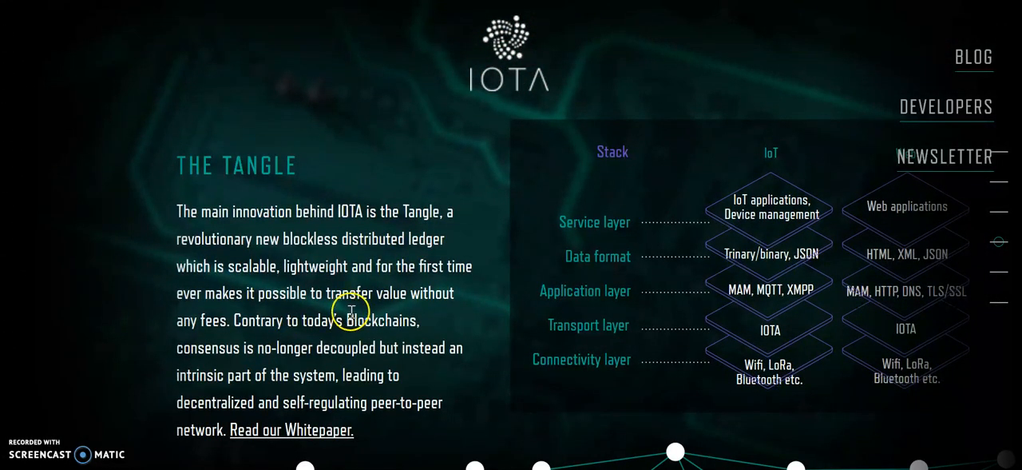
mouse_move(334, 281)
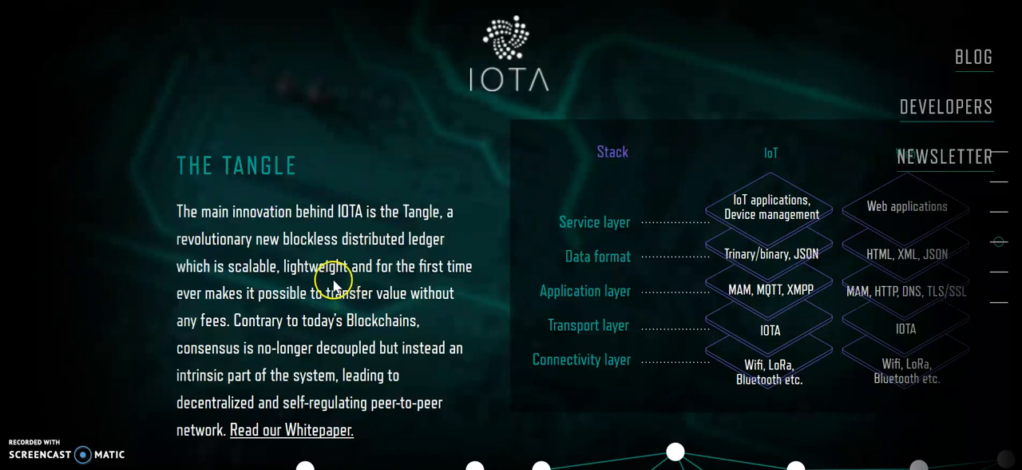
mouse_move(277, 230)
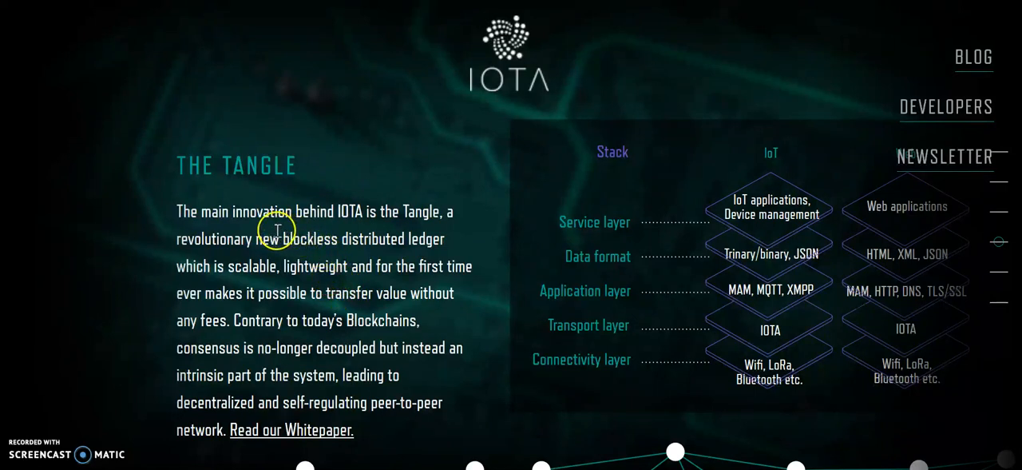
mouse_move(428, 219)
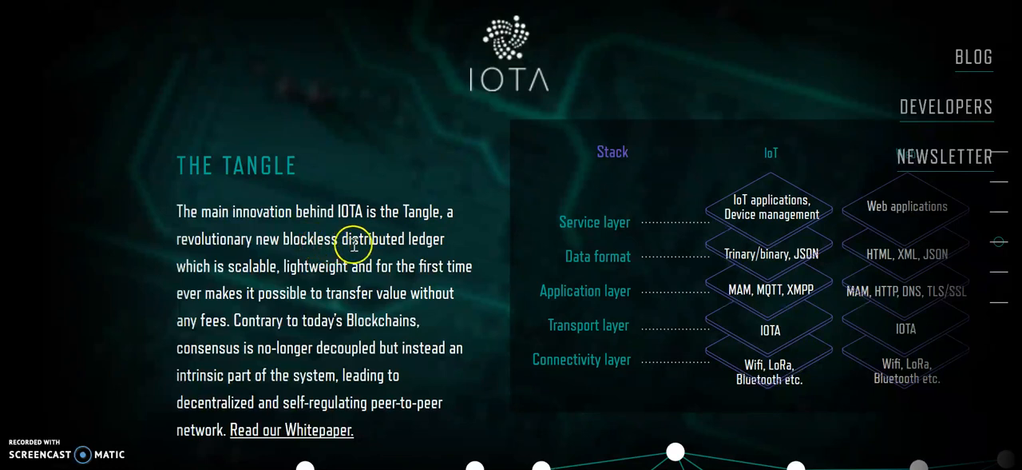
mouse_move(327, 271)
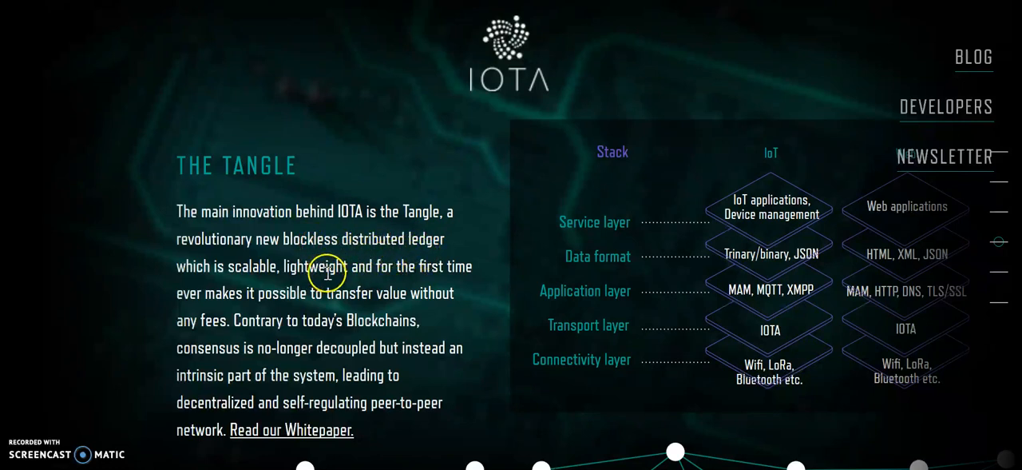
mouse_move(368, 289)
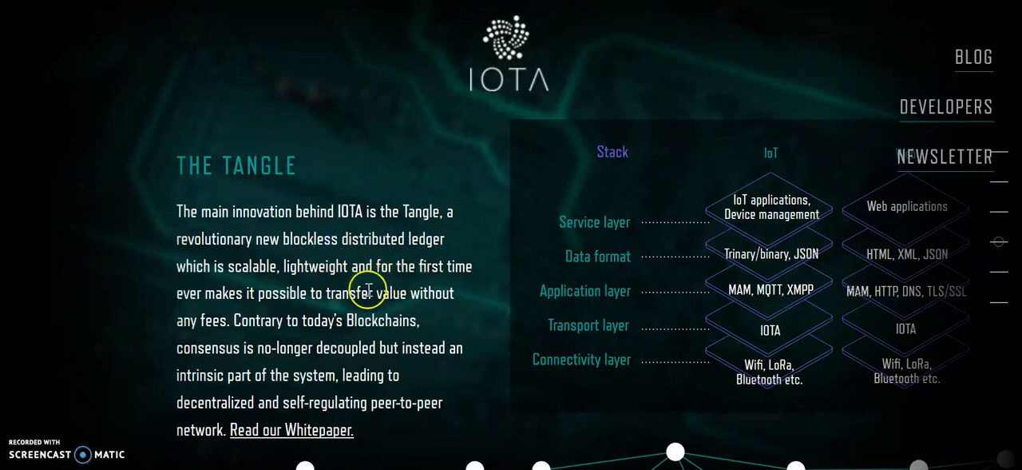
mouse_move(357, 299)
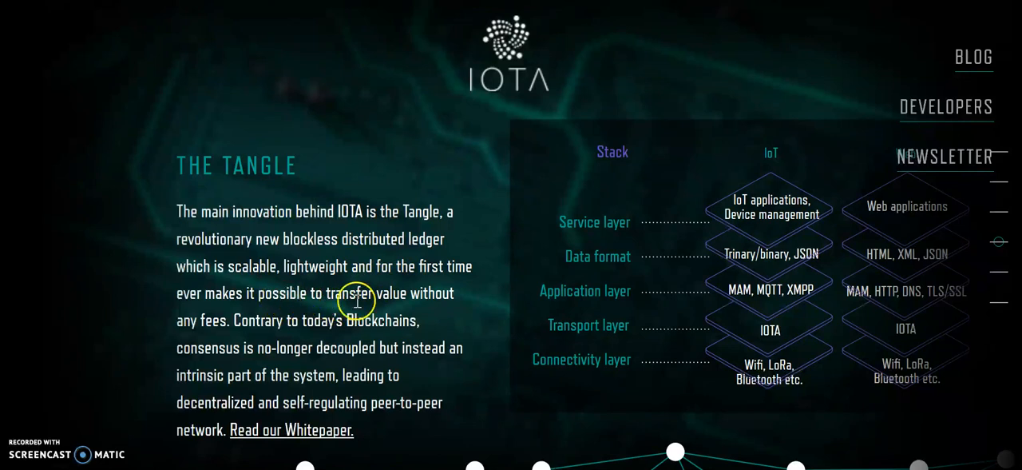
mouse_move(234, 320)
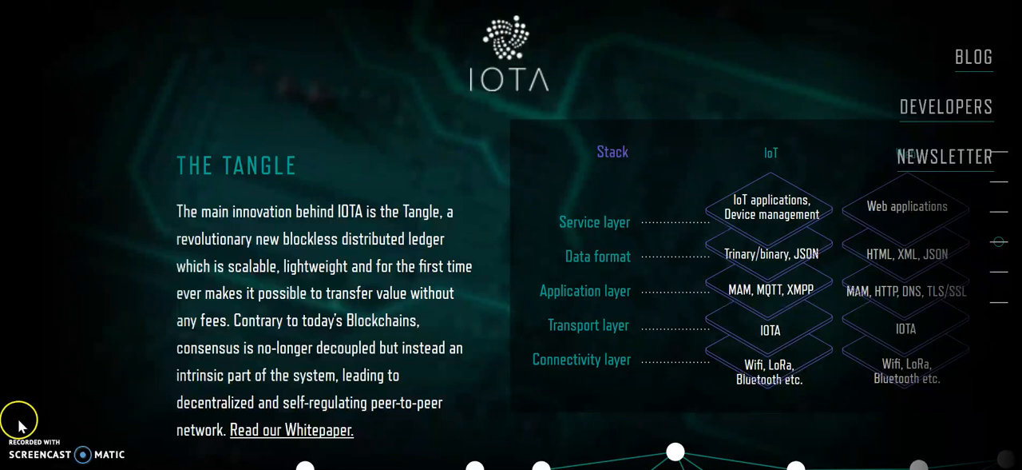
mouse_move(390, 336)
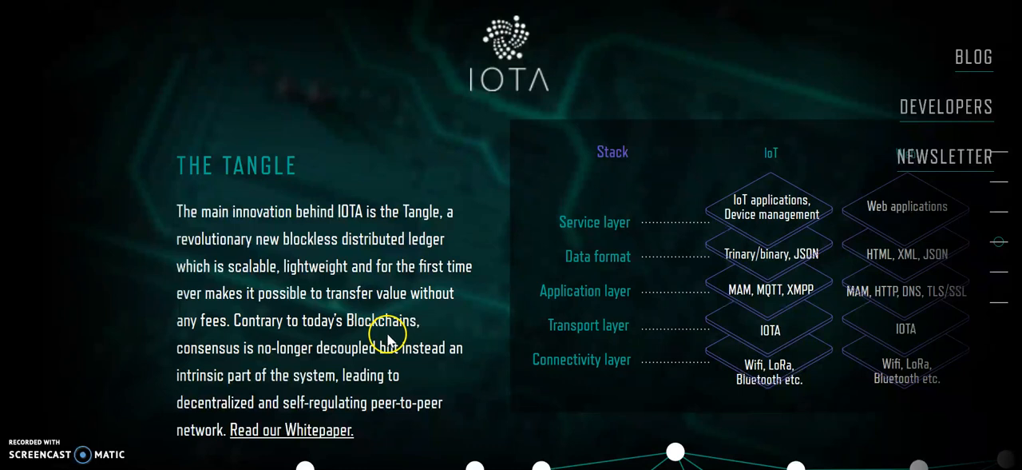
mouse_move(363, 356)
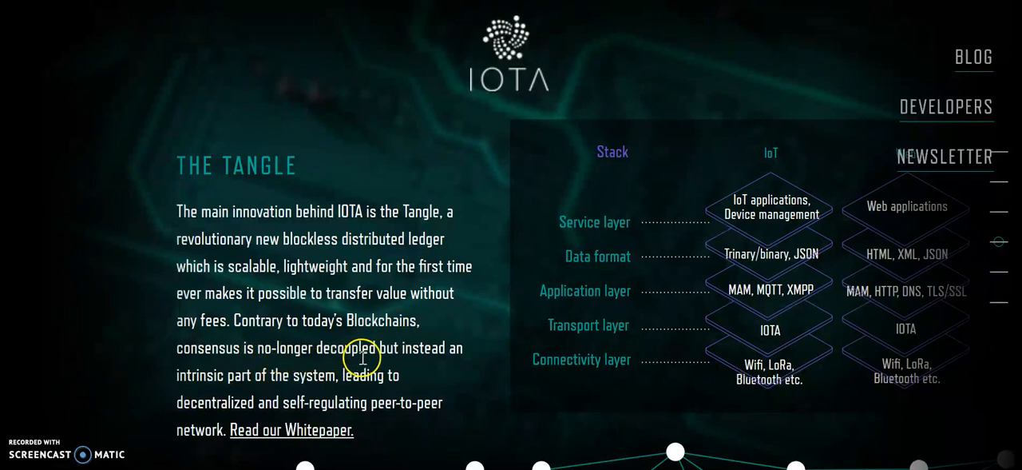
mouse_move(335, 390)
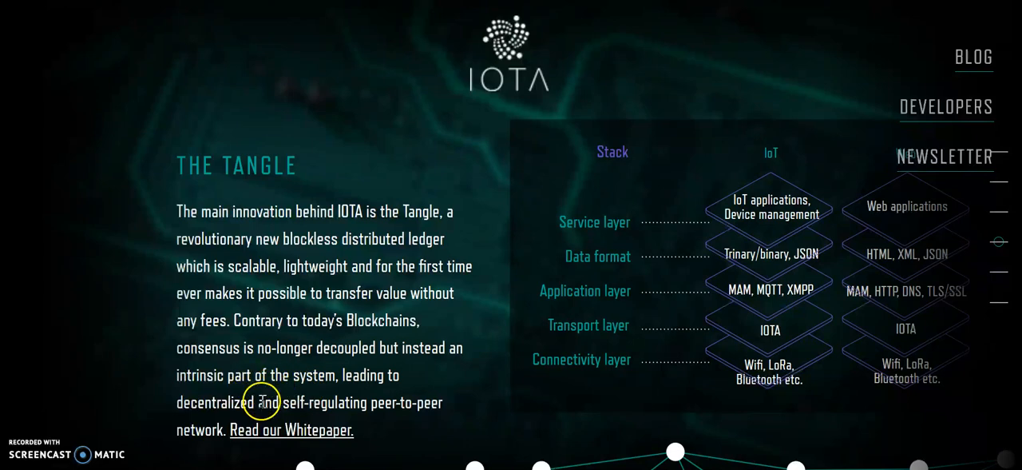
mouse_move(145, 396)
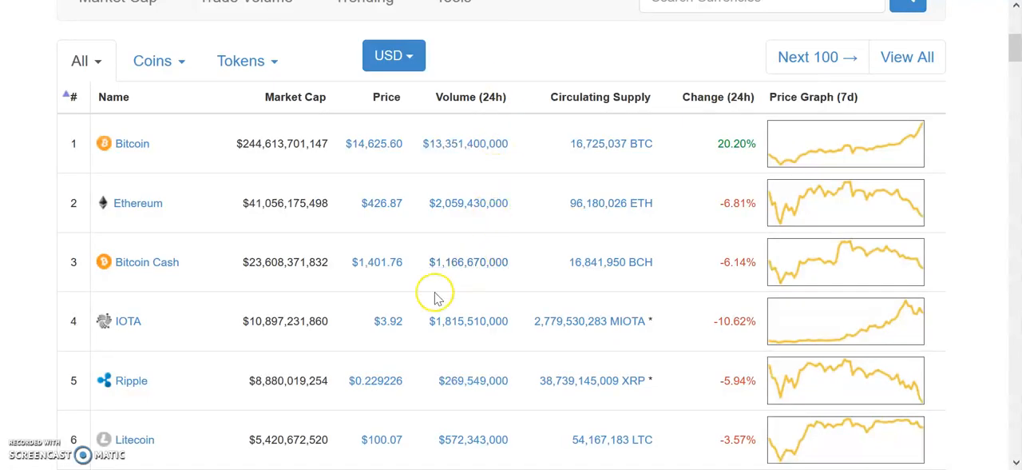
mouse_move(400, 332)
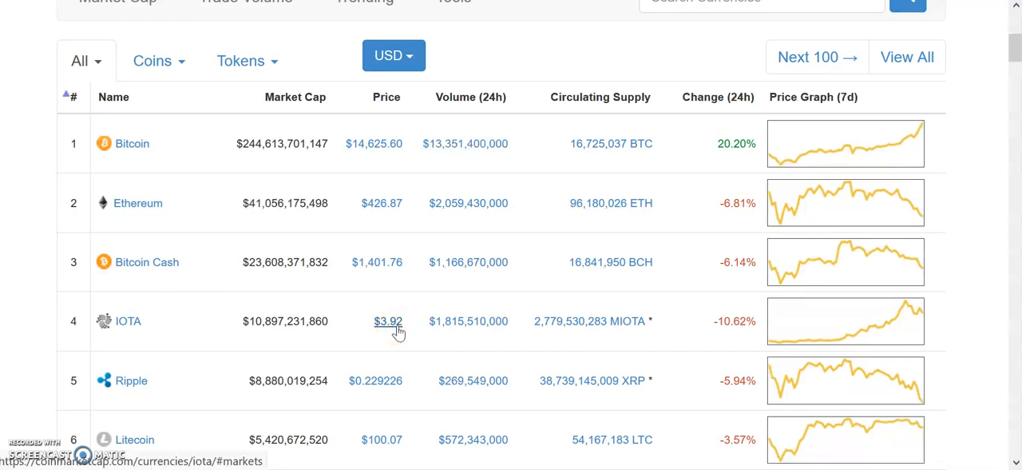
- Review IOTA's fourth-place CoinMarketCap row, then scroll the IOTA website to Micro-Transactions
click(388, 320)
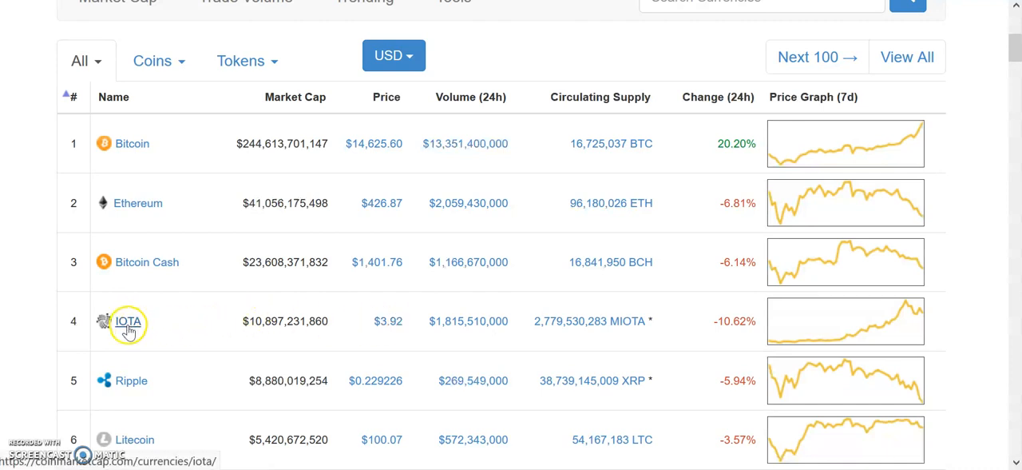
click(128, 320)
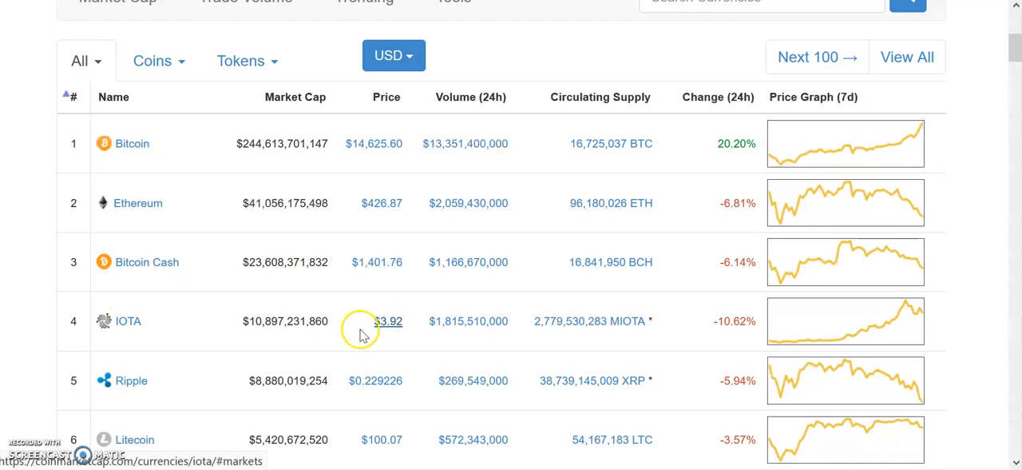
mouse_move(386, 332)
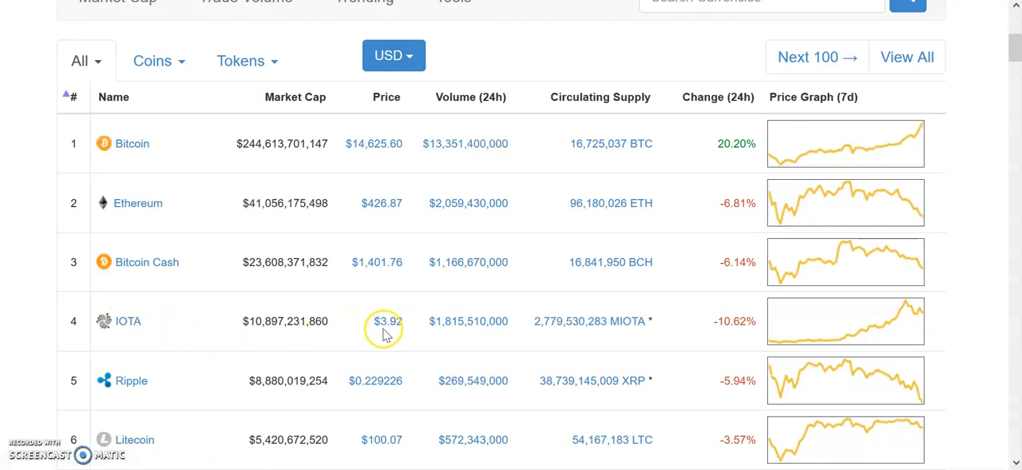
mouse_move(409, 321)
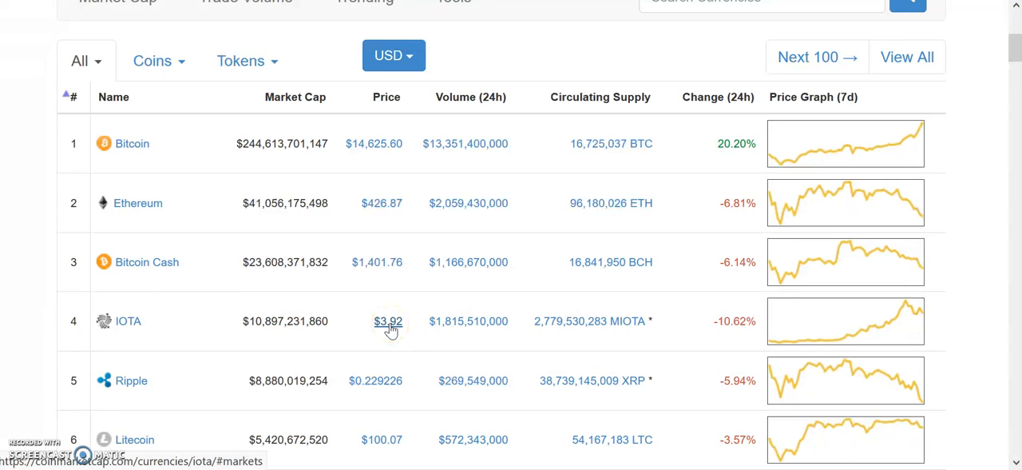
mouse_move(533, 150)
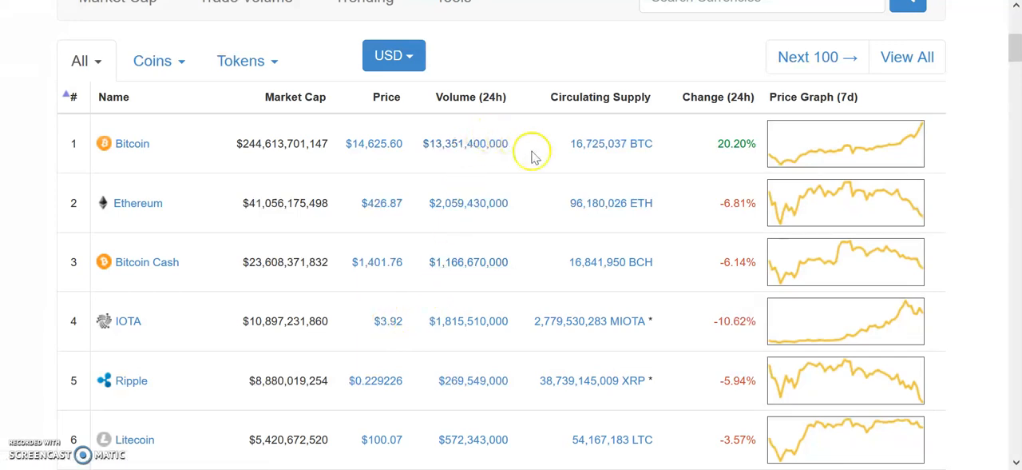
mouse_move(388, 320)
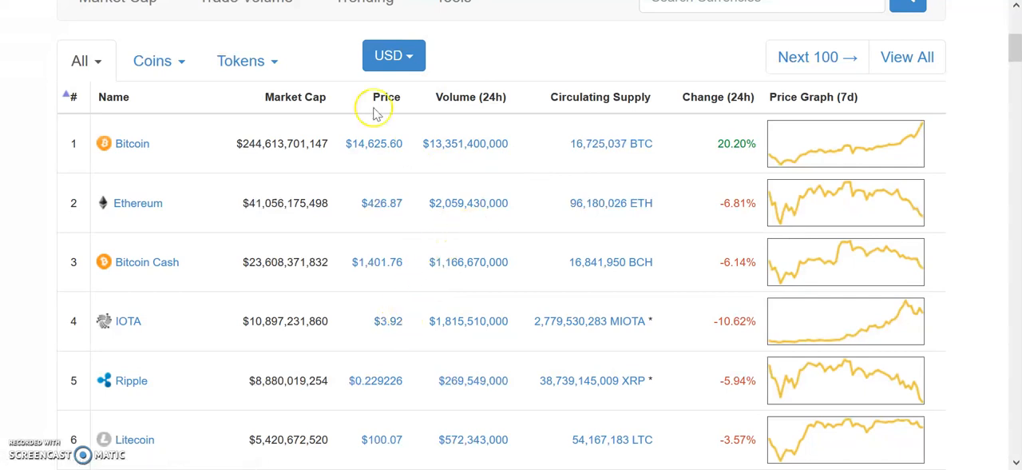
mouse_move(386, 320)
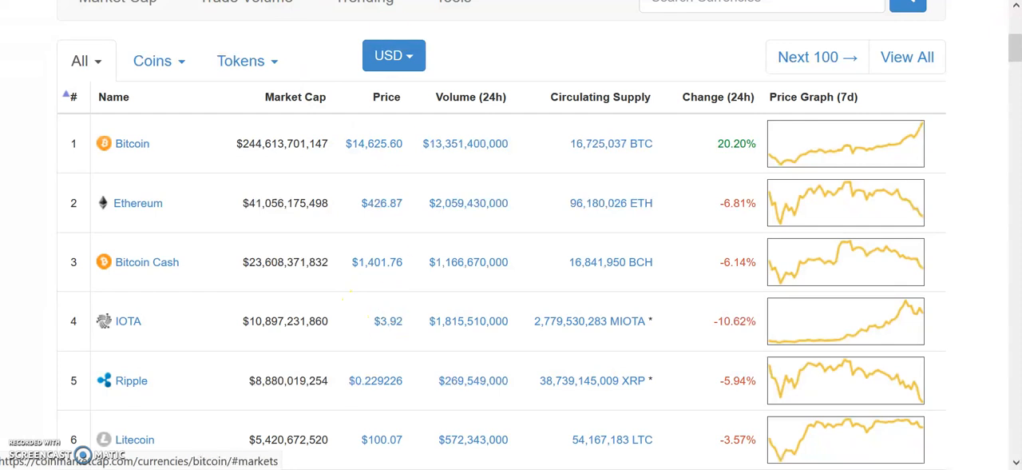
click(128, 320)
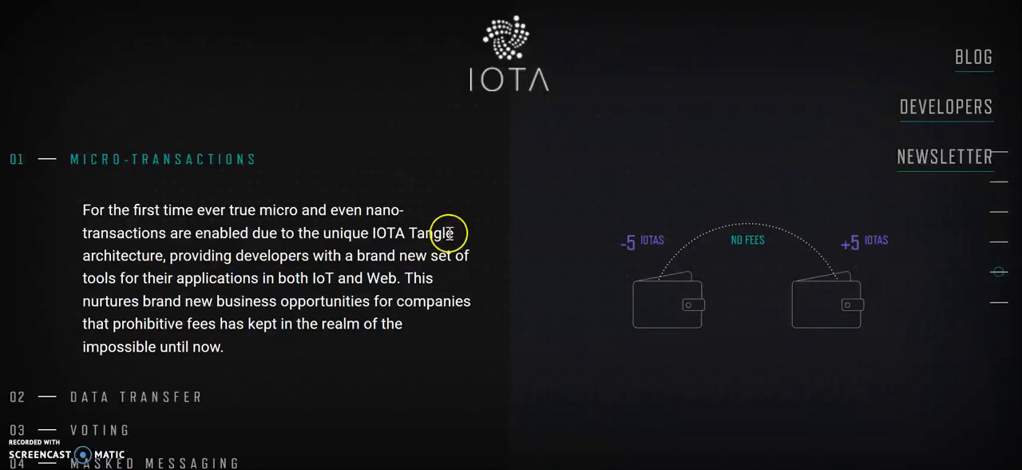
scroll(down, 3)
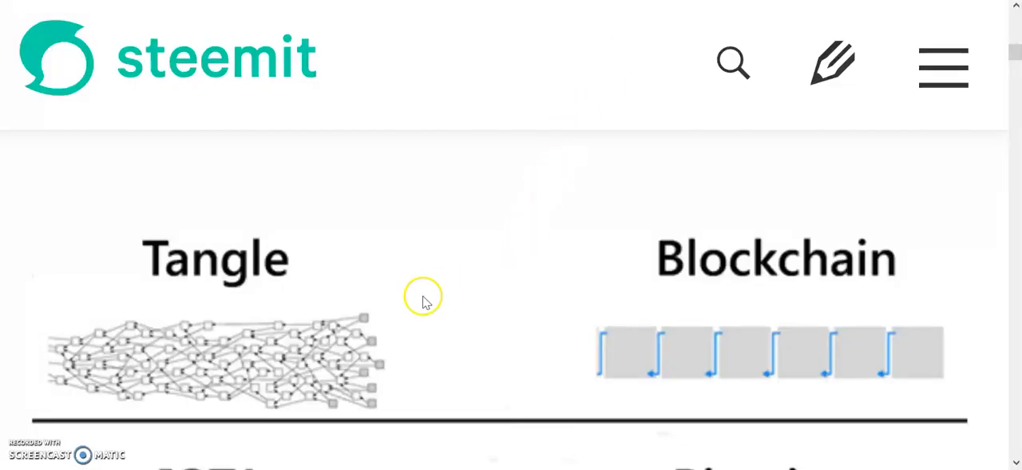
mouse_move(355, 331)
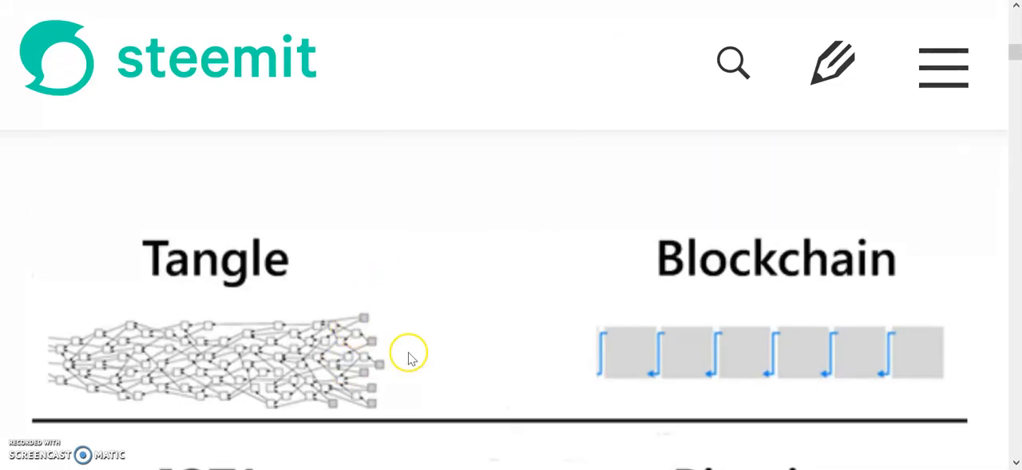
scroll(down, 3)
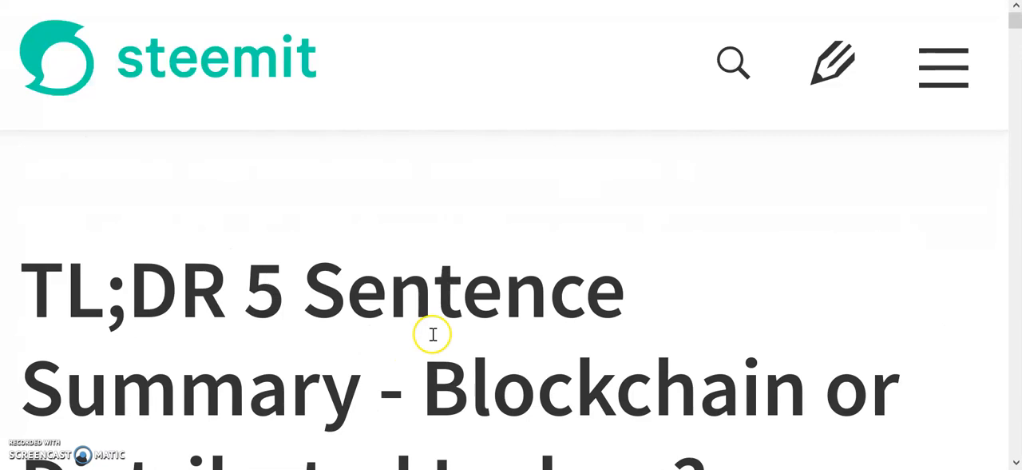
scroll(down, 3)
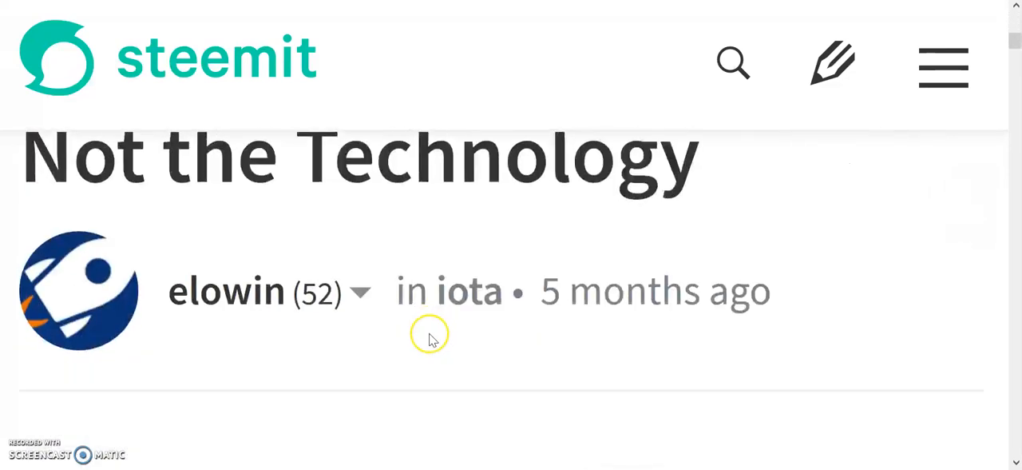
scroll(down, 3)
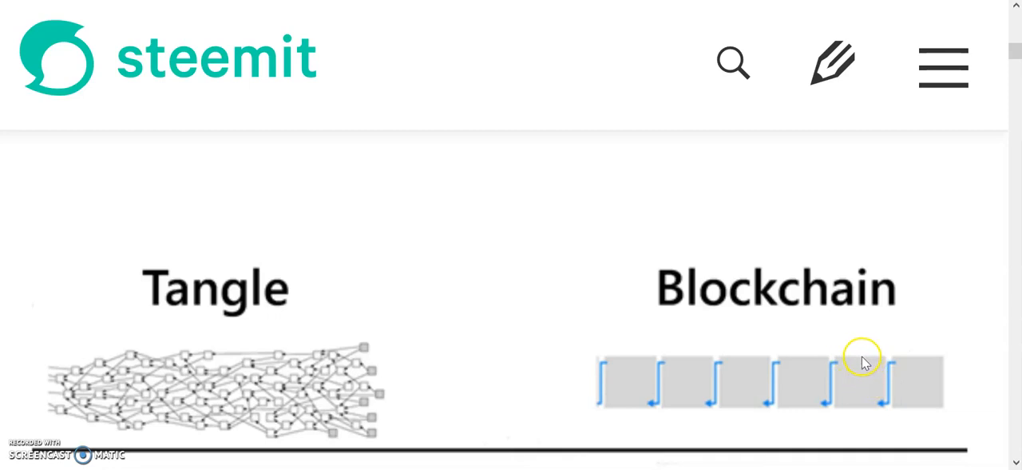
mouse_move(821, 403)
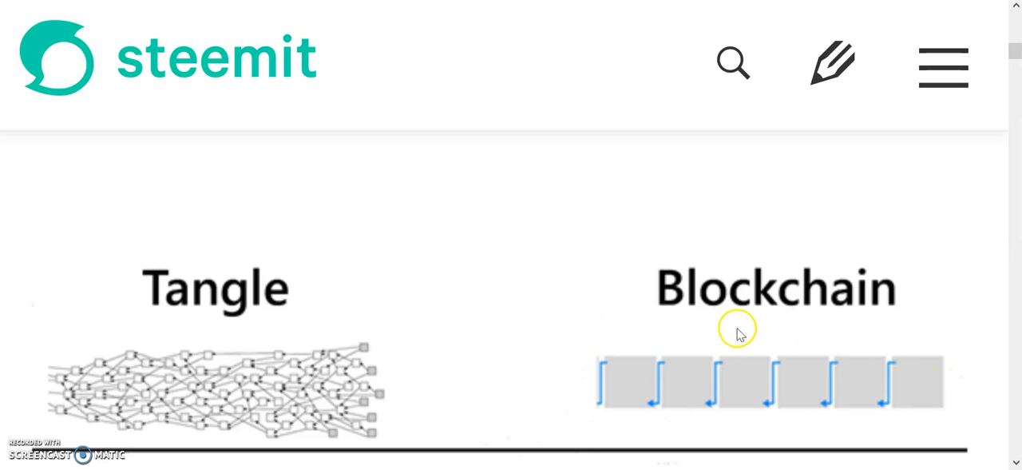
mouse_move(687, 375)
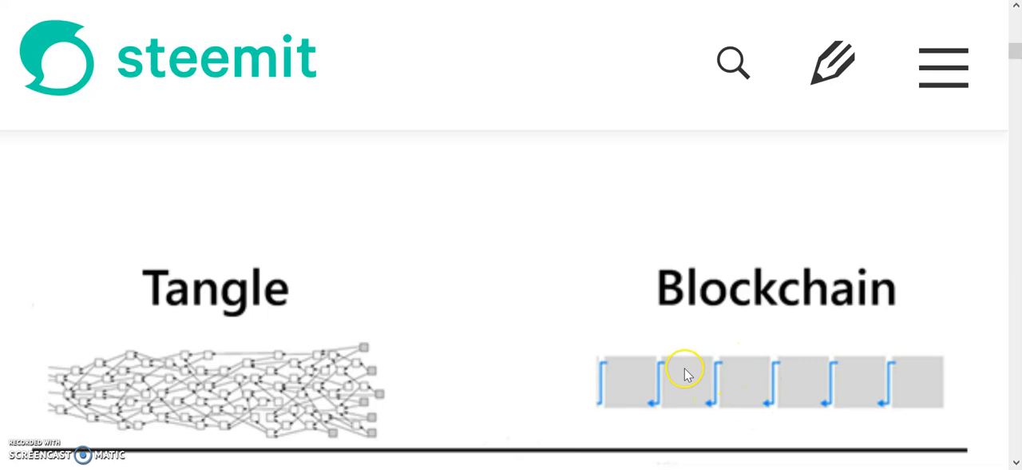
mouse_move(334, 384)
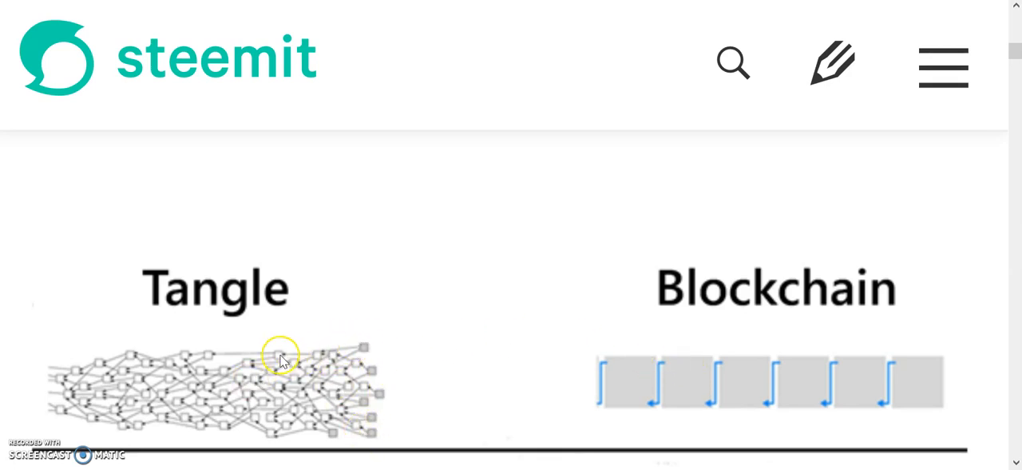
mouse_move(243, 380)
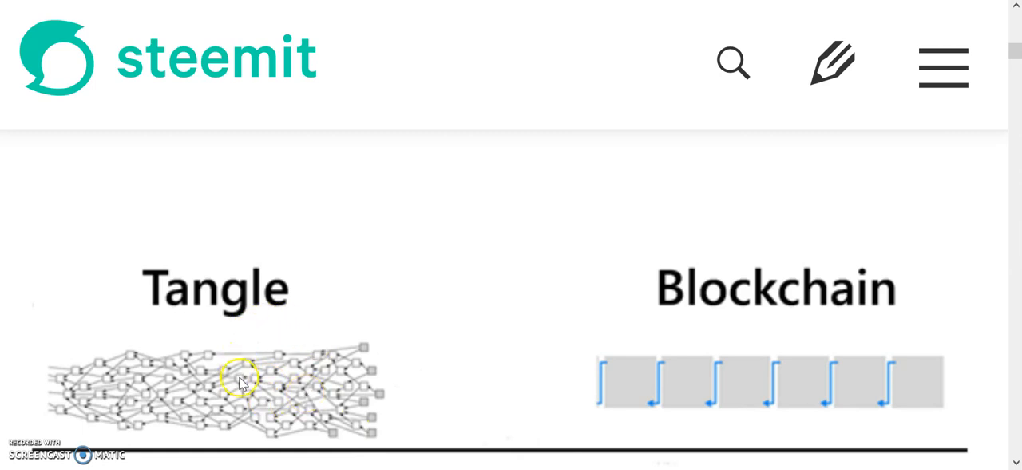
mouse_move(365, 353)
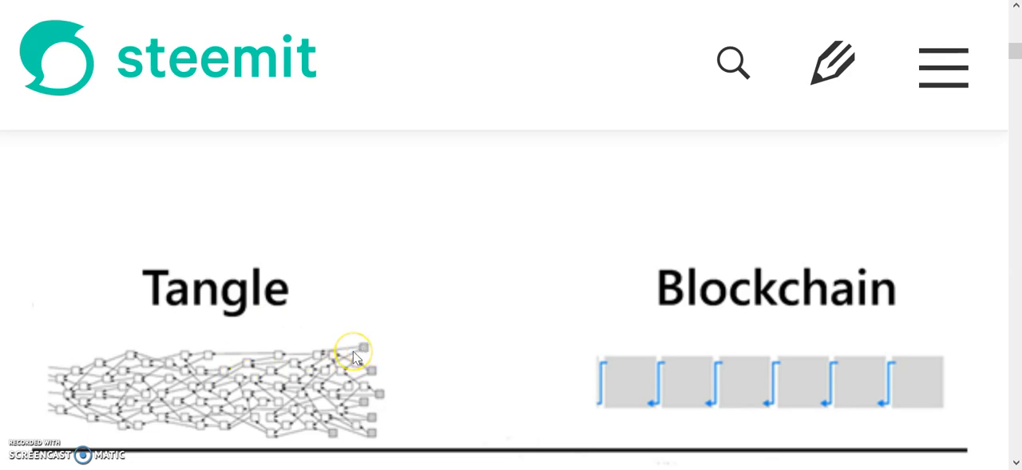
mouse_move(364, 347)
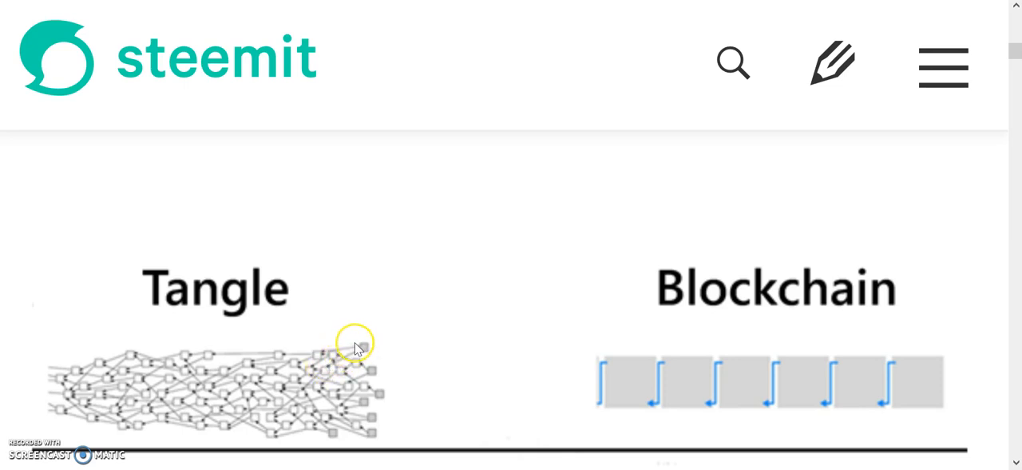
mouse_move(323, 370)
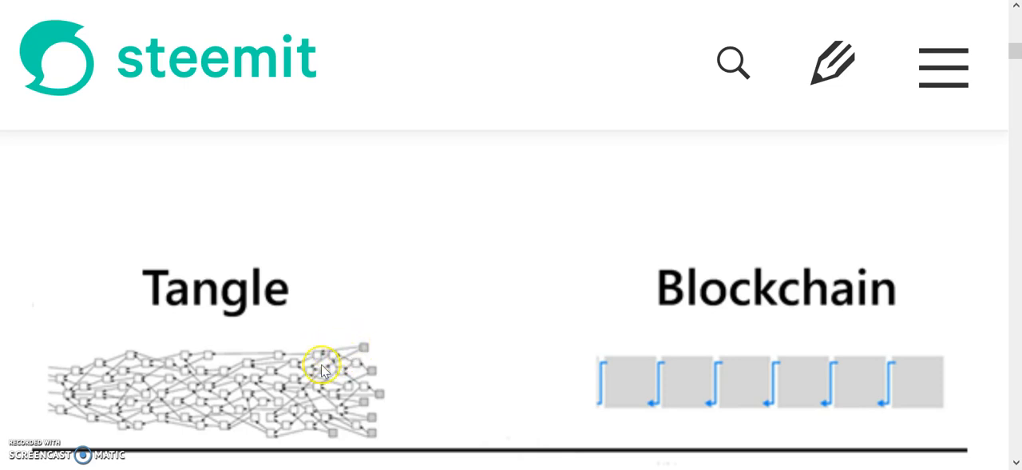
mouse_move(326, 352)
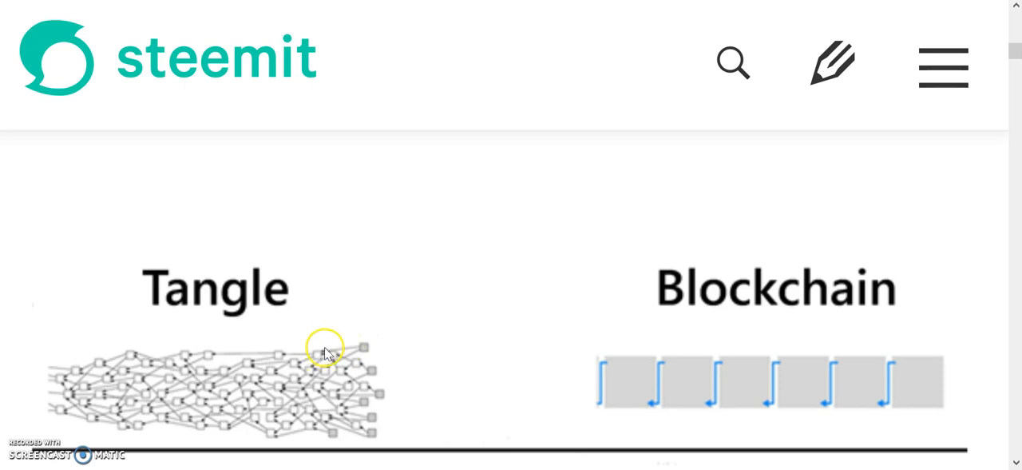
mouse_move(390, 360)
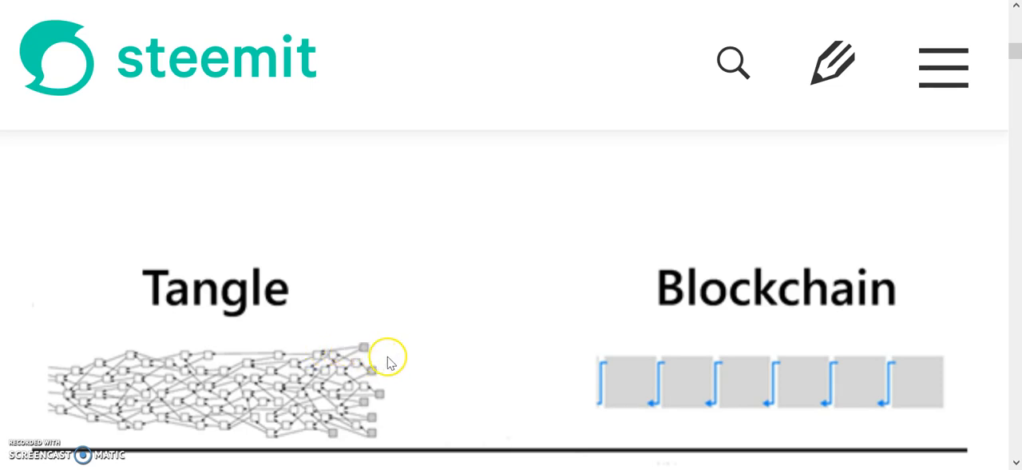
mouse_move(386, 350)
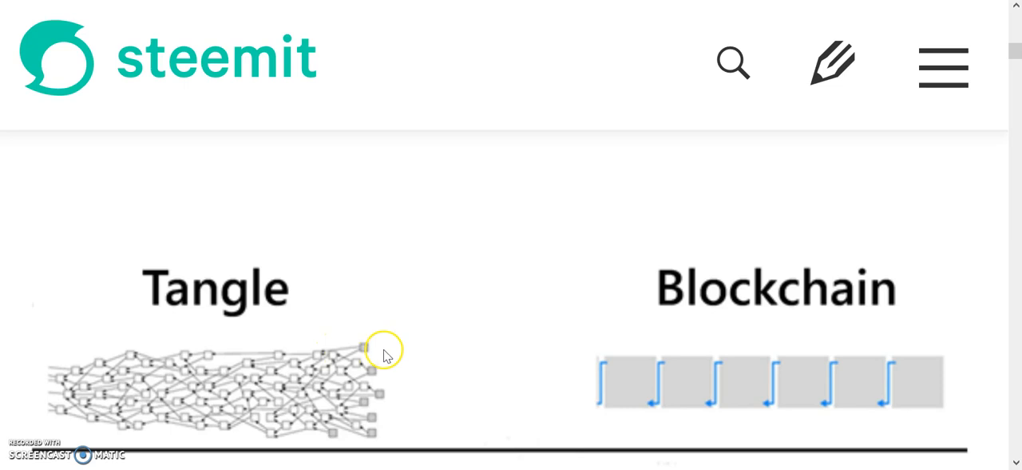
mouse_move(390, 356)
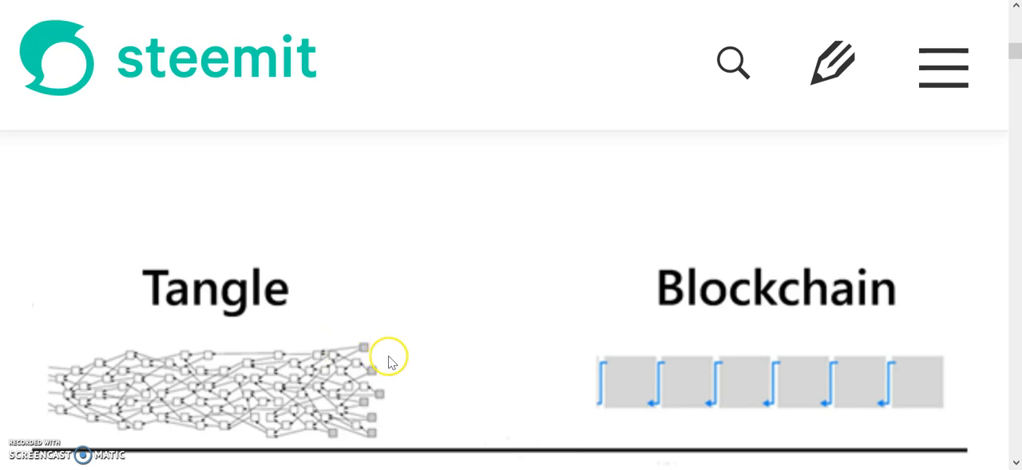
mouse_move(389, 354)
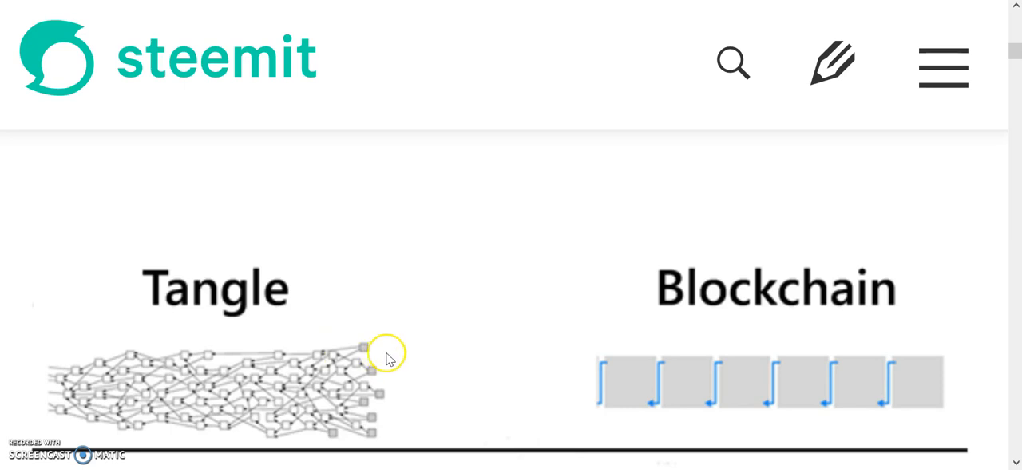
mouse_move(361, 346)
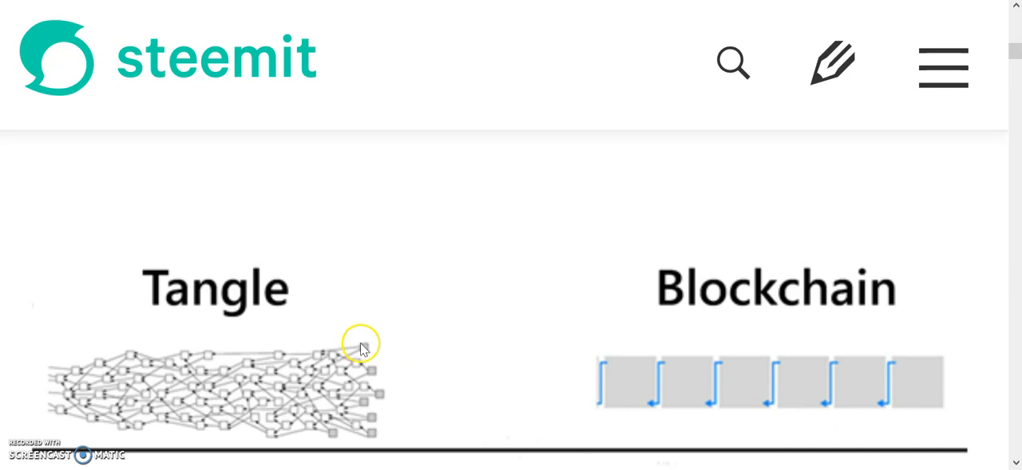
mouse_move(368, 346)
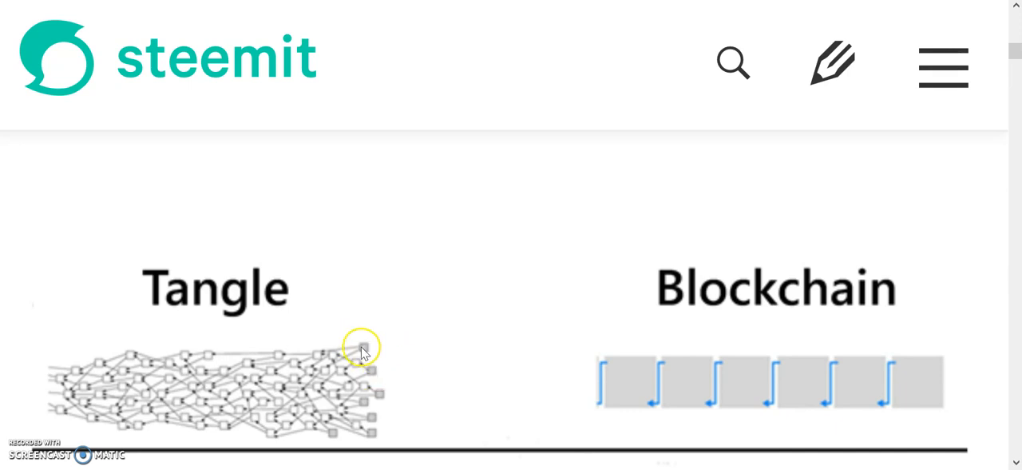
mouse_move(119, 387)
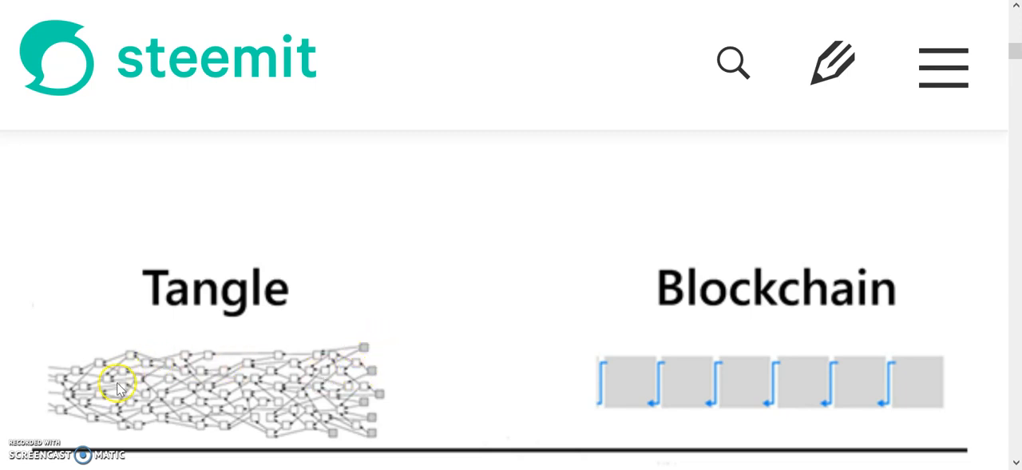
mouse_move(383, 347)
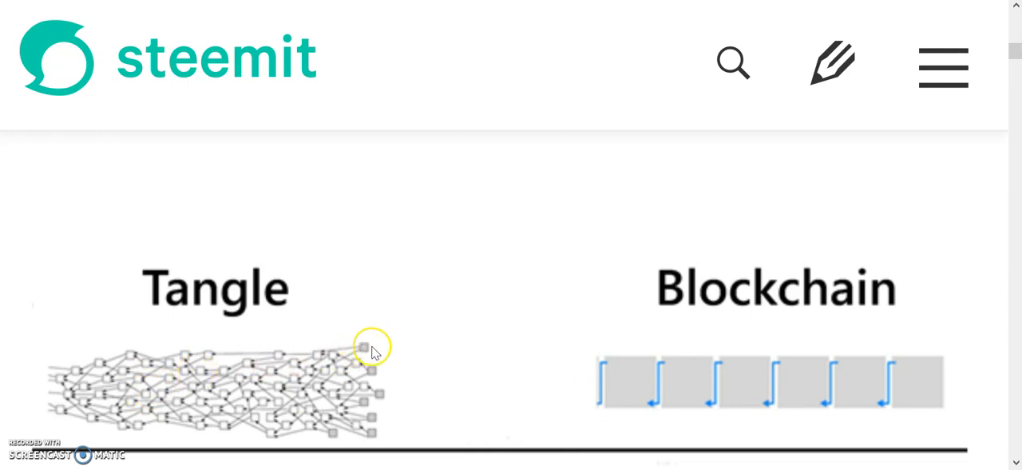
mouse_move(389, 345)
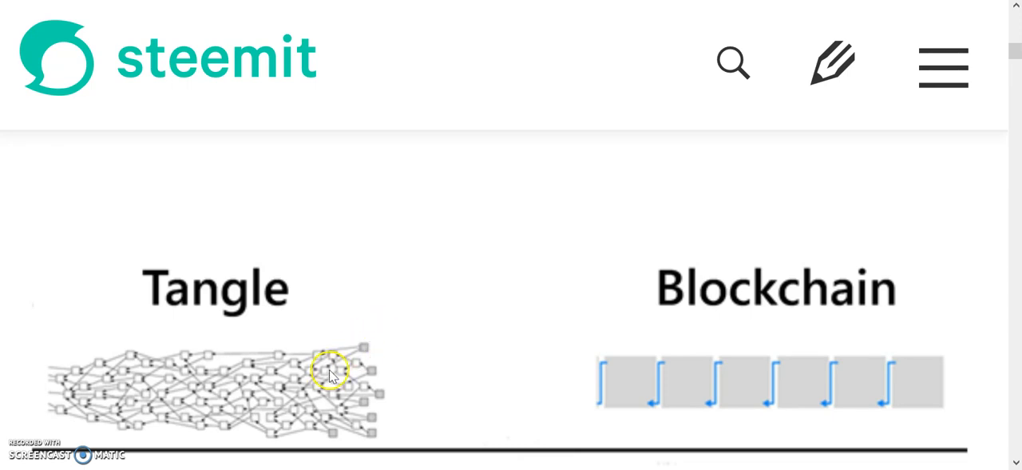
mouse_move(357, 381)
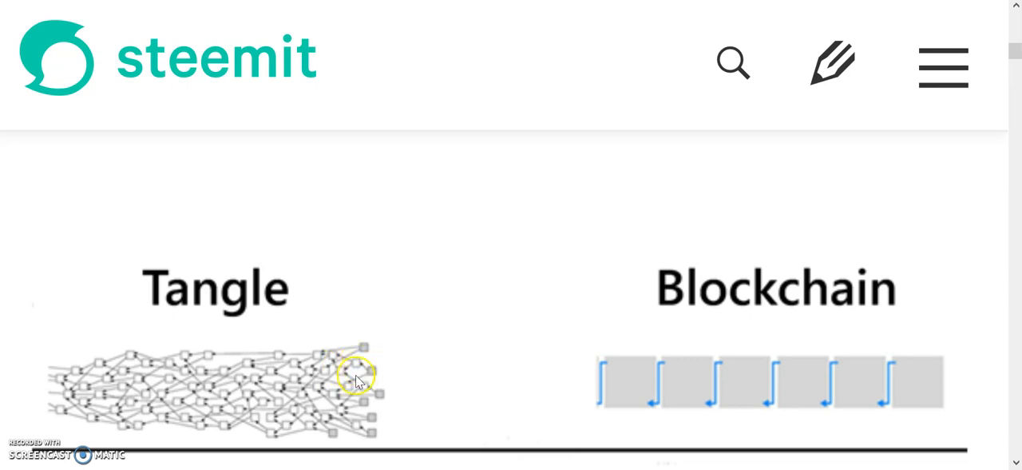
mouse_move(384, 340)
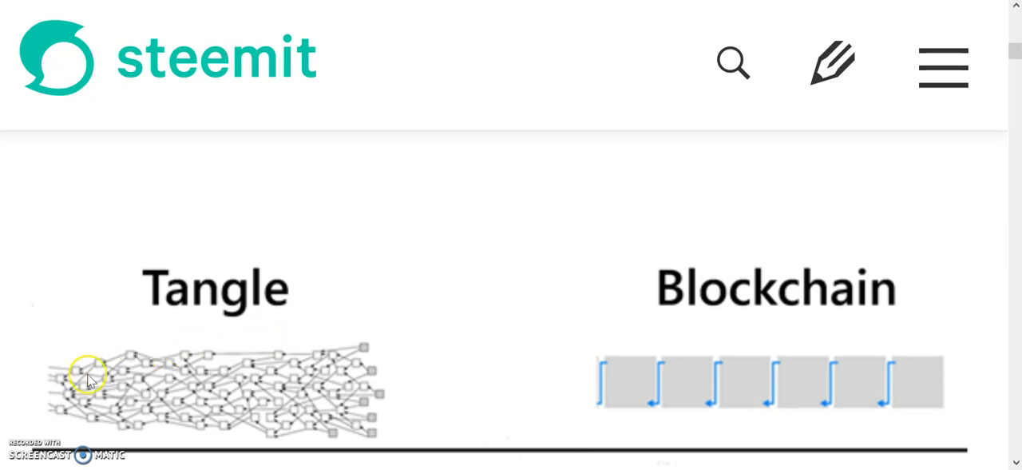
mouse_move(246, 413)
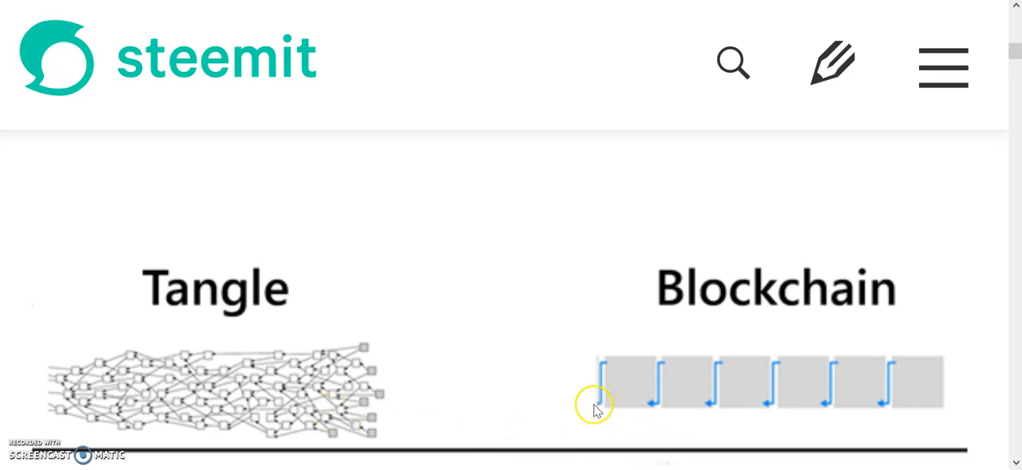
mouse_move(581, 404)
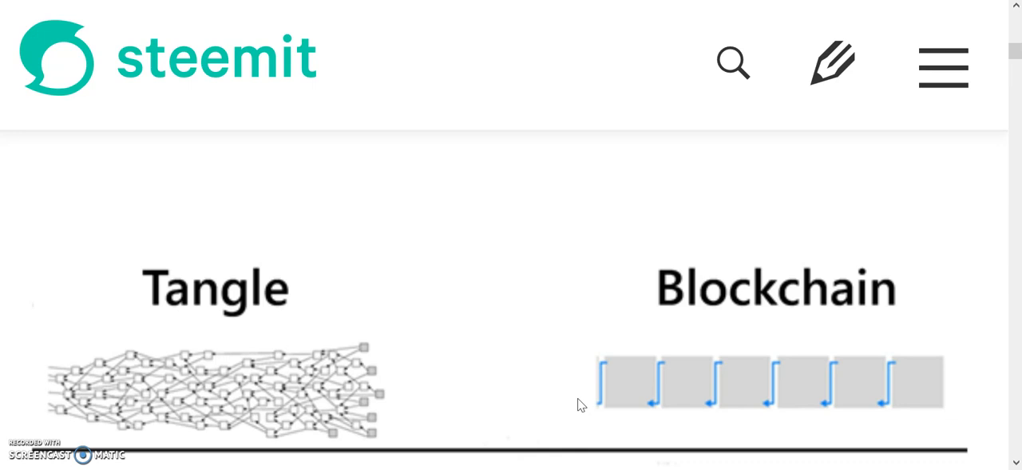